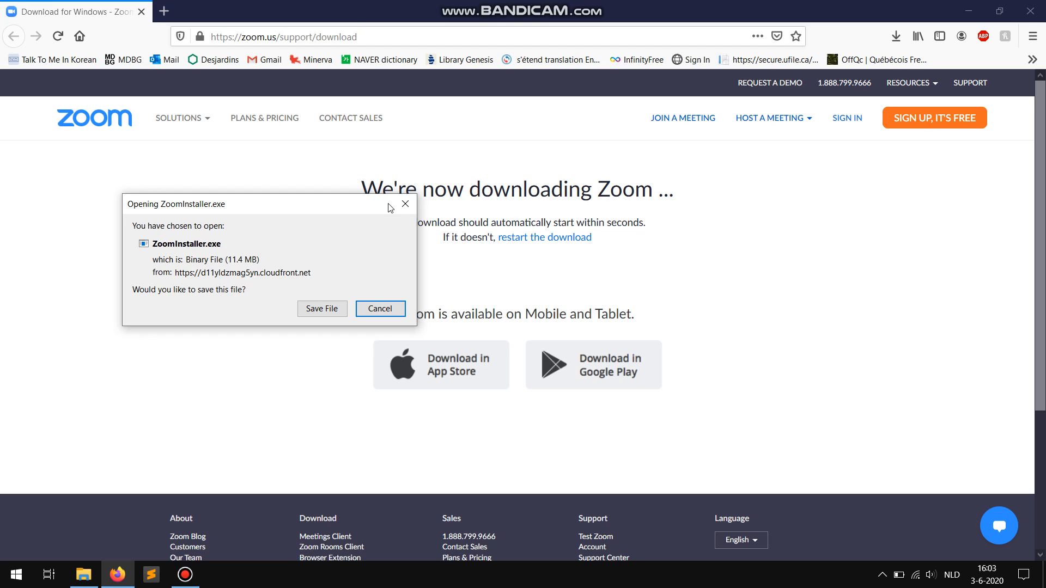
# Dismiss the prompt to save ZoomInstaller.exe without saving it
pyautogui.click(379, 309)
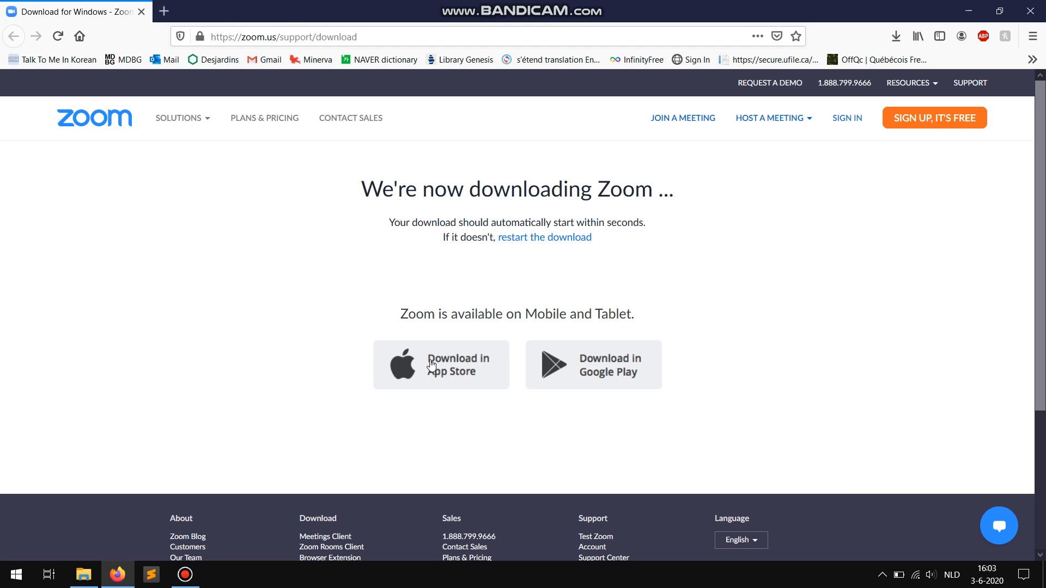
pyautogui.moveTo(433, 366)
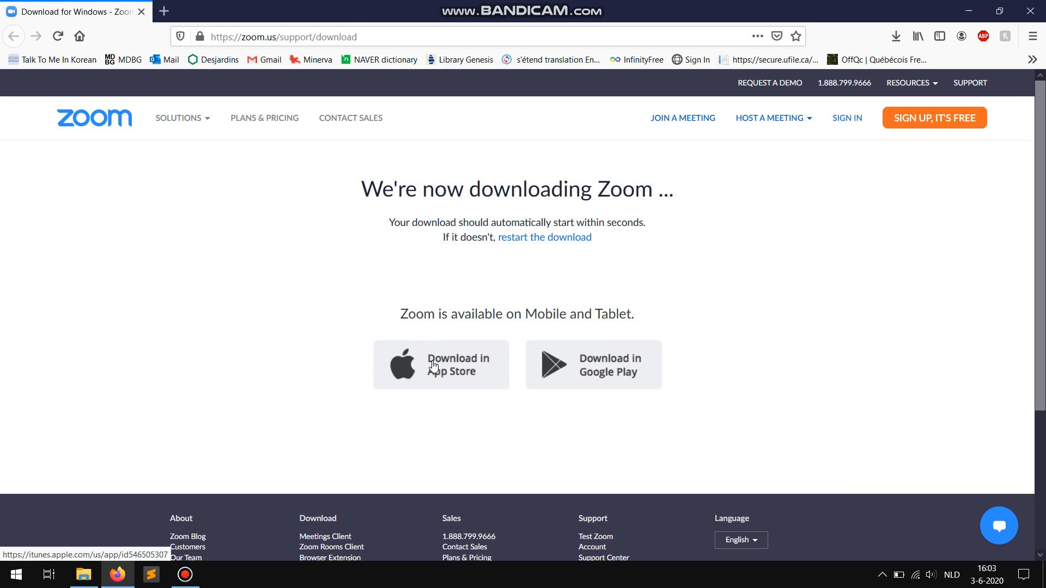
pyautogui.click(441, 364)
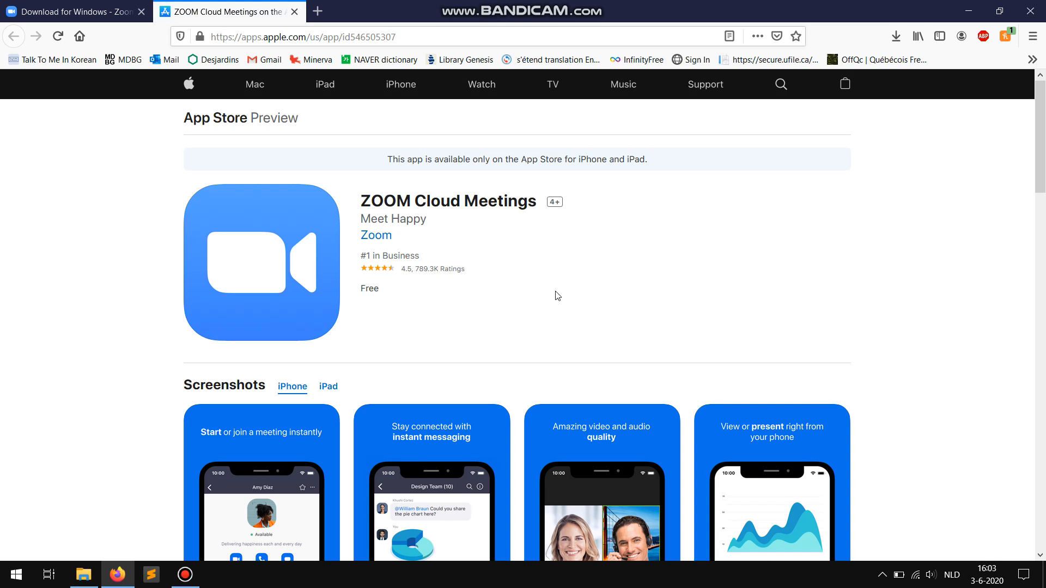
pyautogui.moveTo(586, 292)
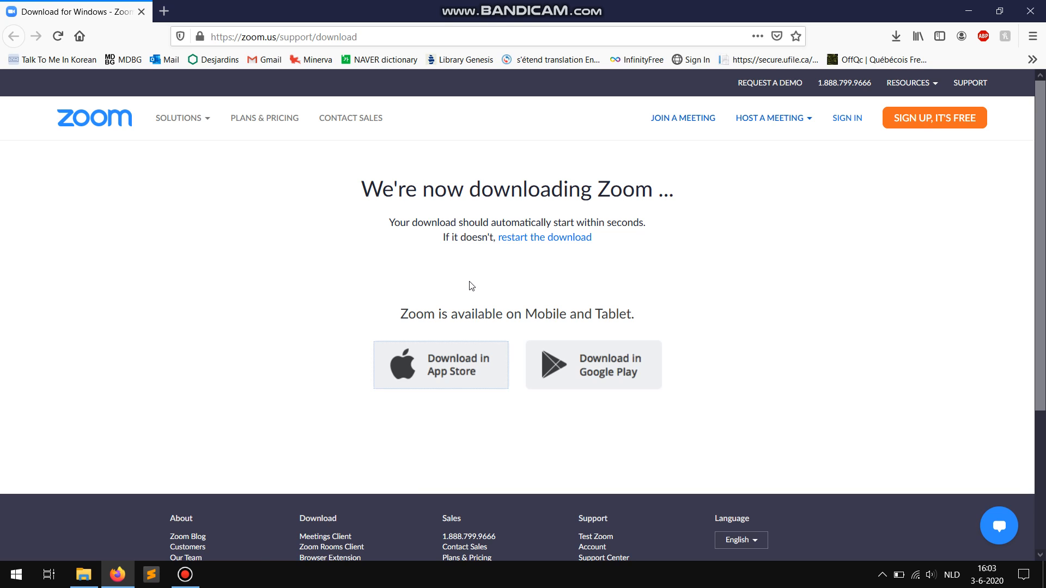
pyautogui.moveTo(638, 378)
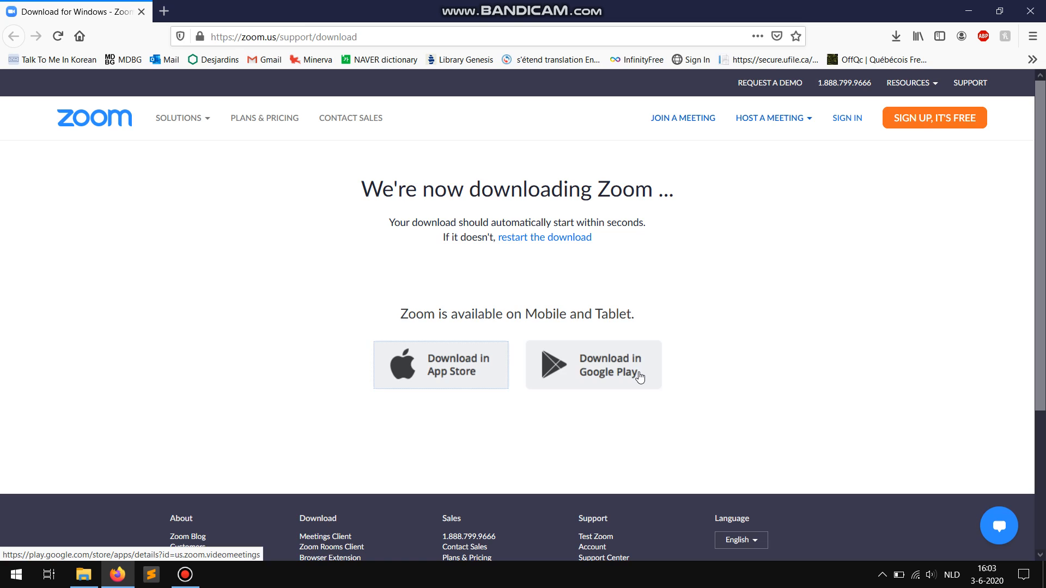
pyautogui.click(593, 365)
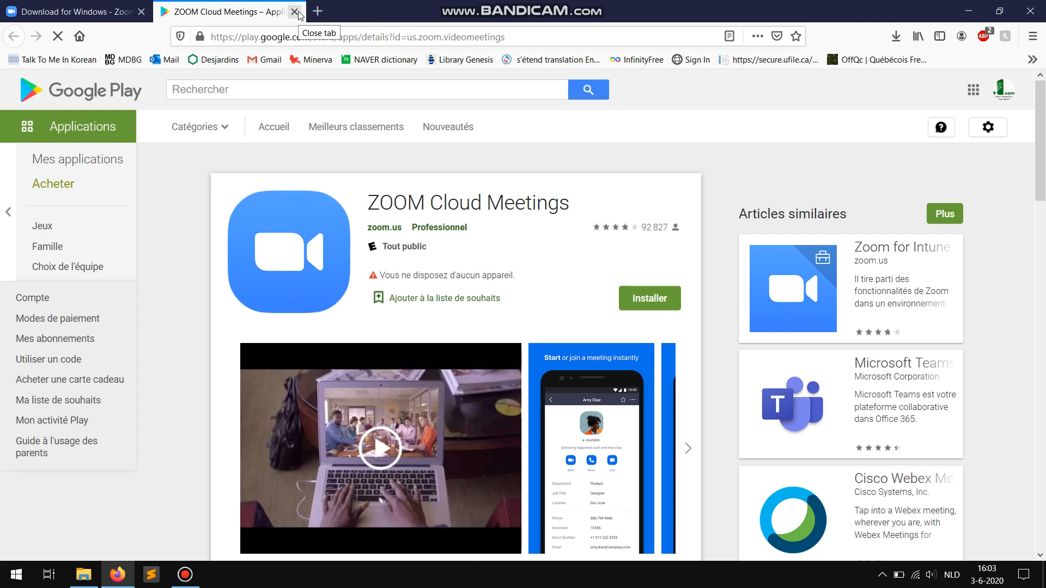
pyautogui.click(293, 10)
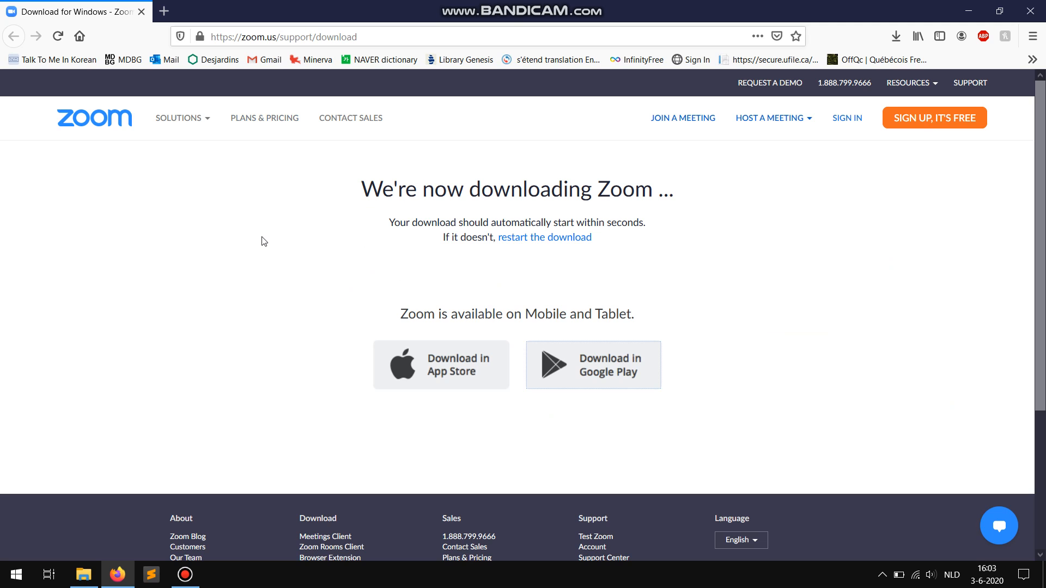
pyautogui.moveTo(346, 238)
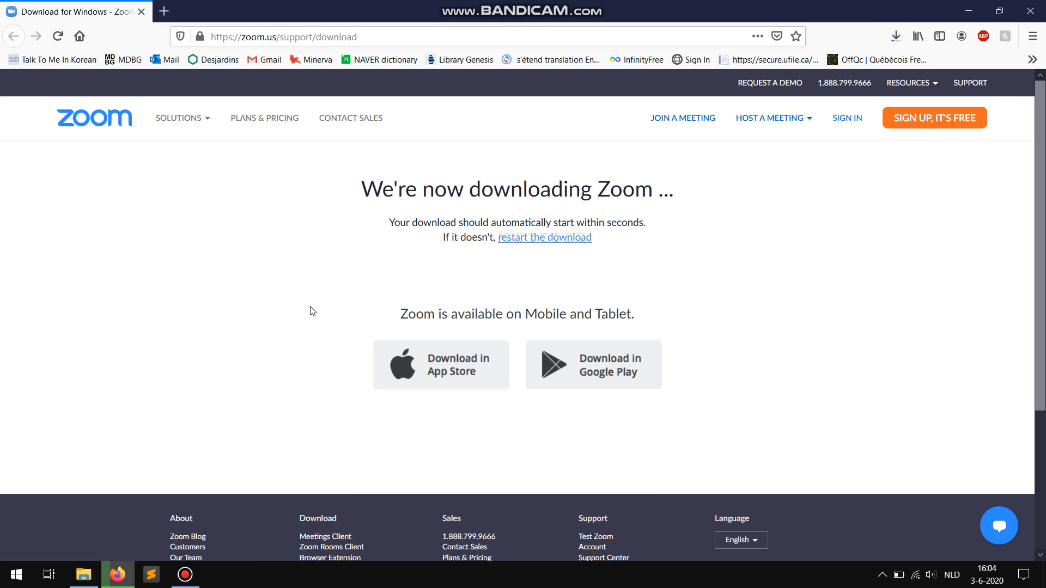
pyautogui.moveTo(317, 308)
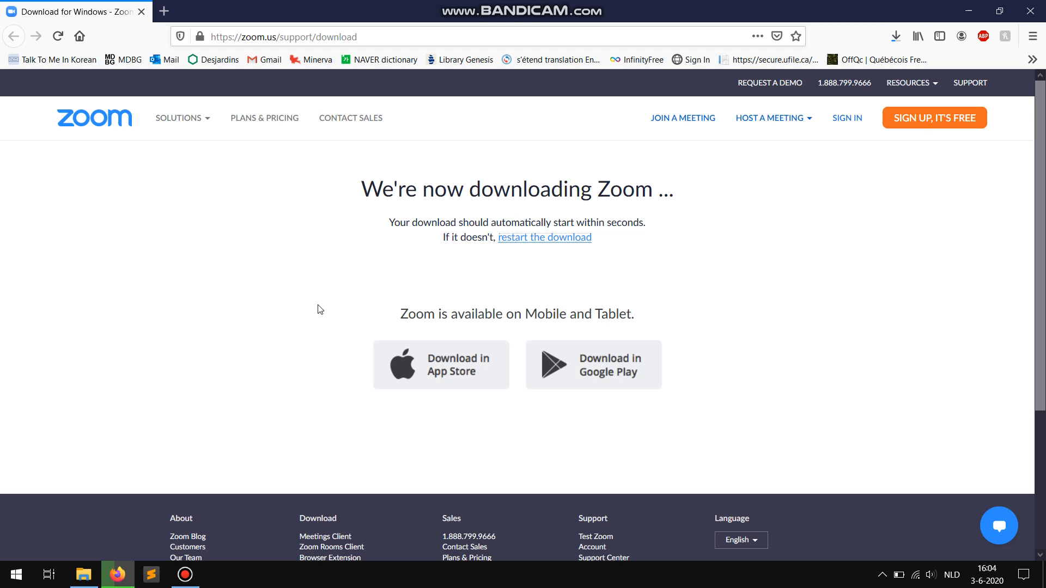
pyautogui.moveTo(895, 36)
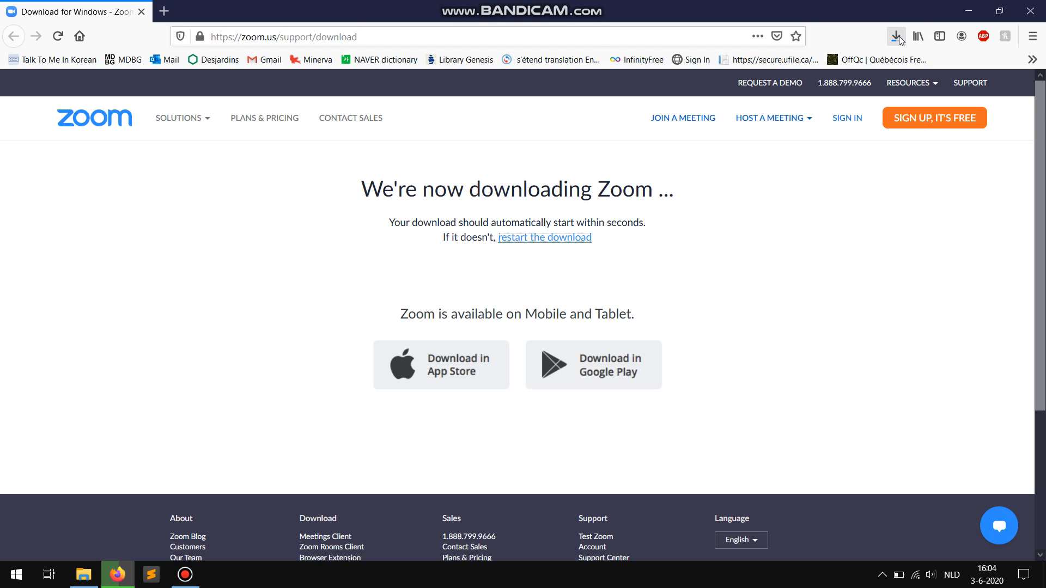
# Launch the downloaded ZoomInstaller.exe from Firefox's downloads panel
pyautogui.click(896, 36)
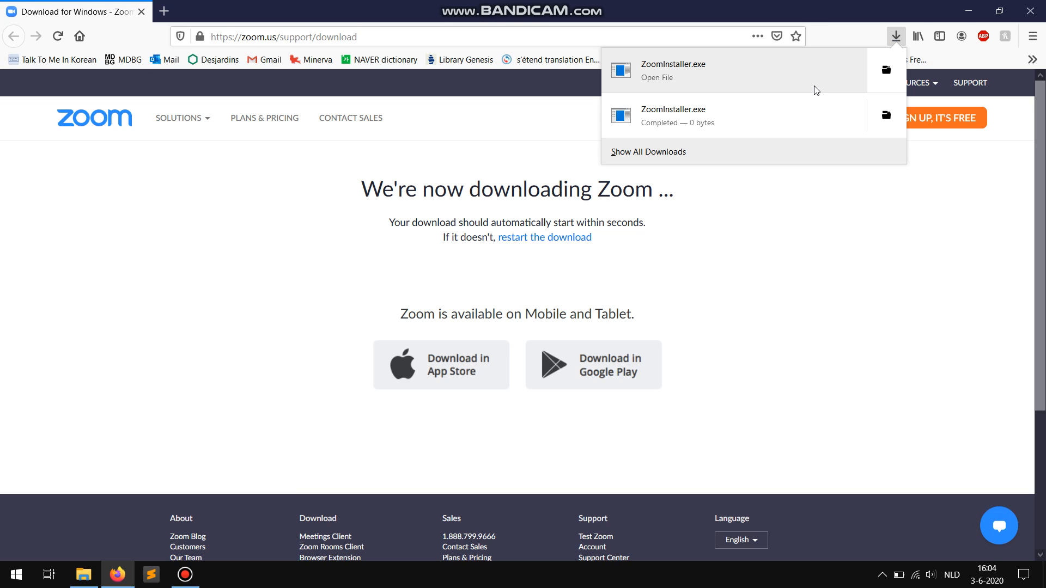
pyautogui.click(765, 178)
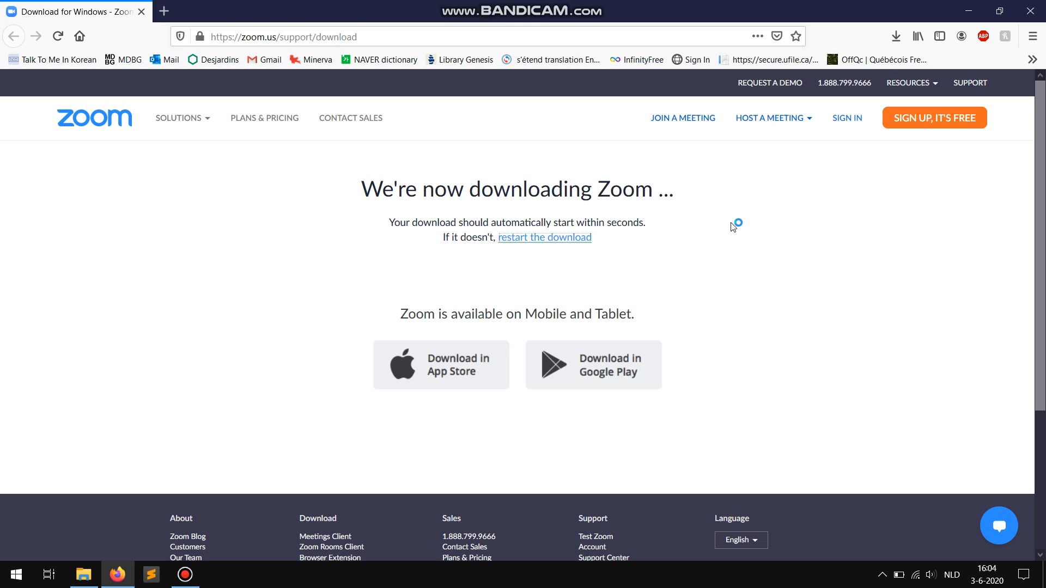
pyautogui.moveTo(732, 229)
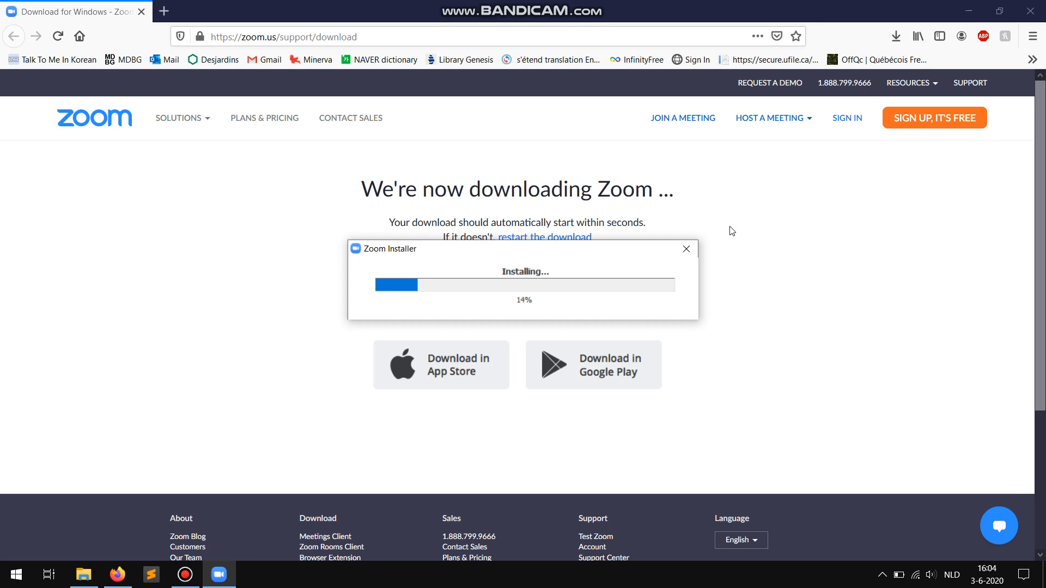
pyautogui.moveTo(715, 277)
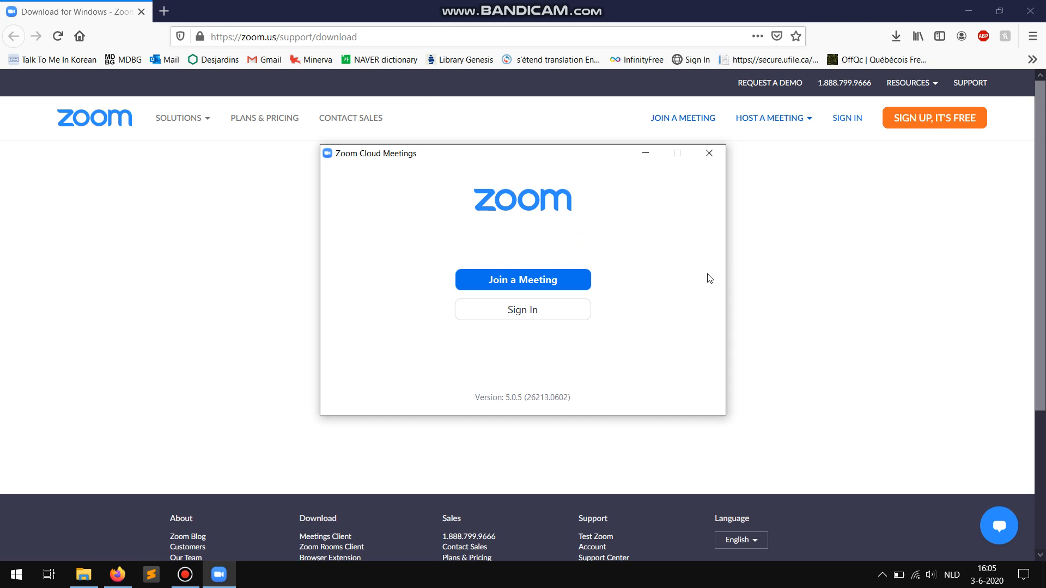
pyautogui.moveTo(689, 279)
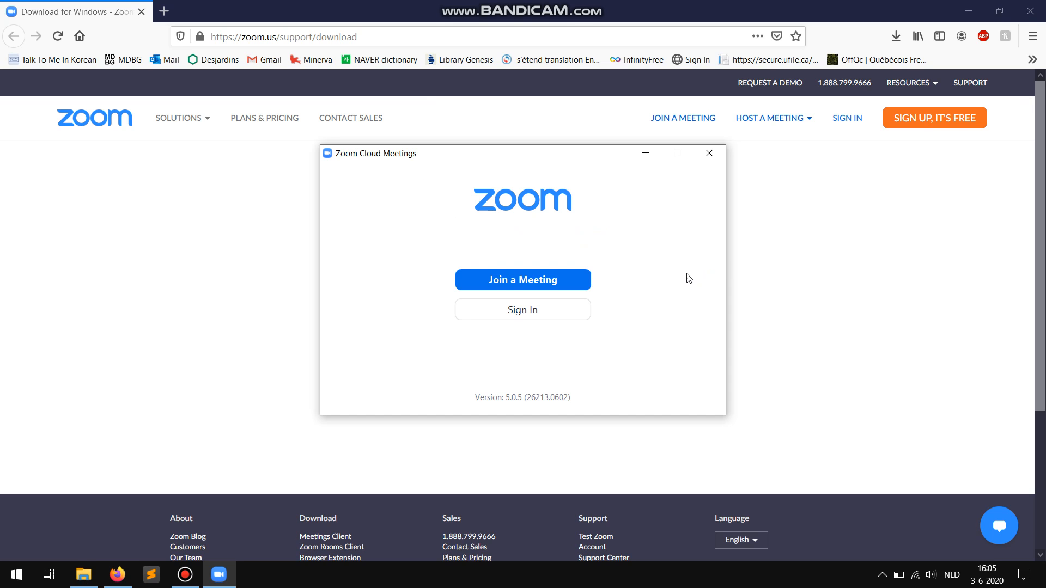